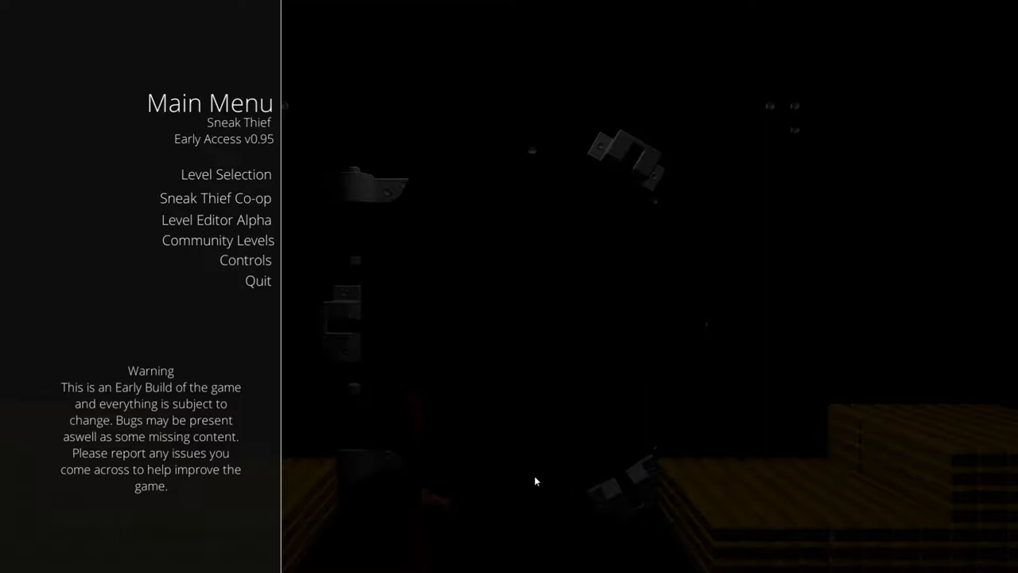
{"action": "mouse_move", "coordinate": [481, 433]}
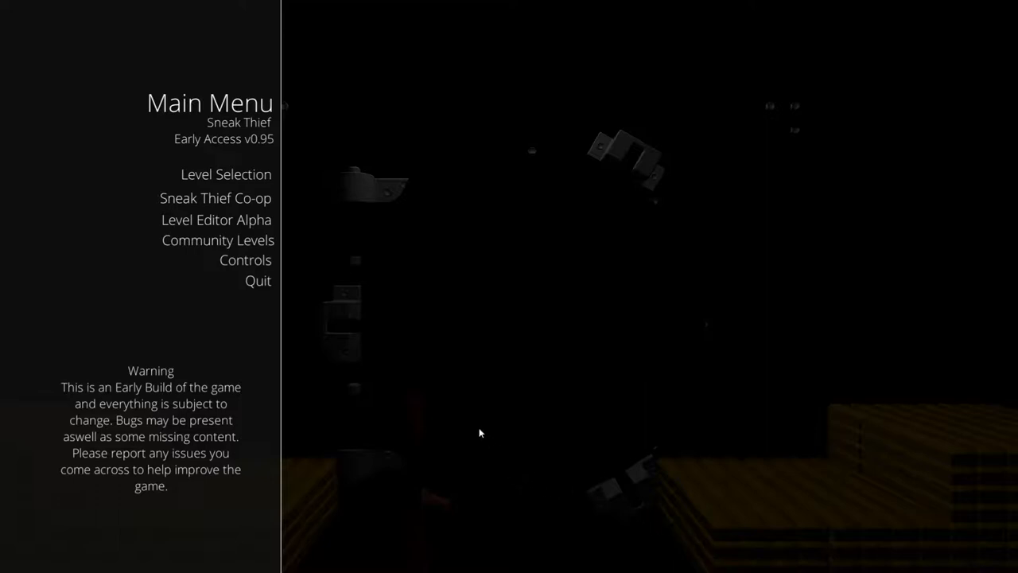
{"action": "mouse_move", "coordinate": [378, 272]}
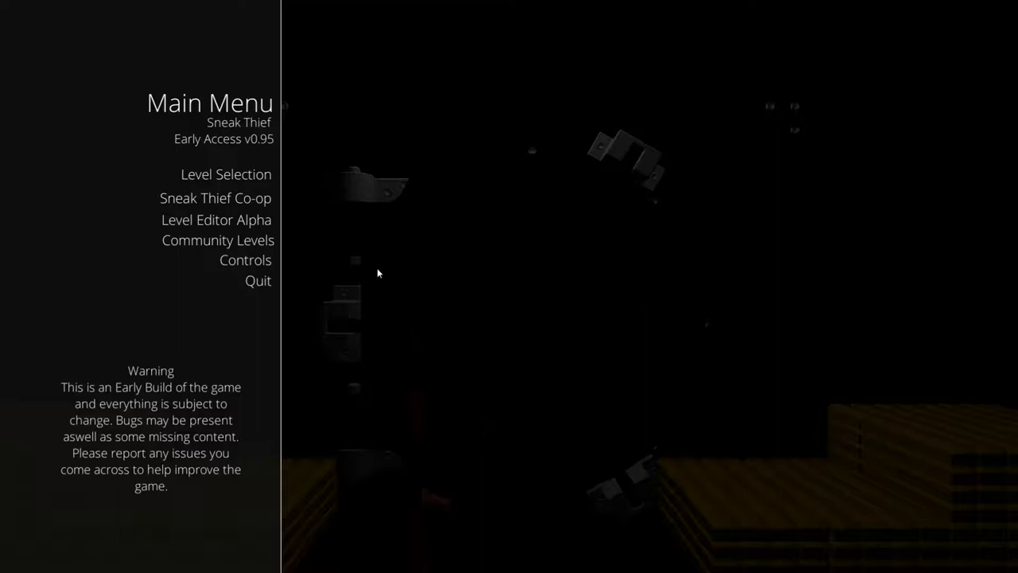
Step: Play the vault room stage, then return to the Level Selection list
{"action": "left_click", "coordinate": [226, 174]}
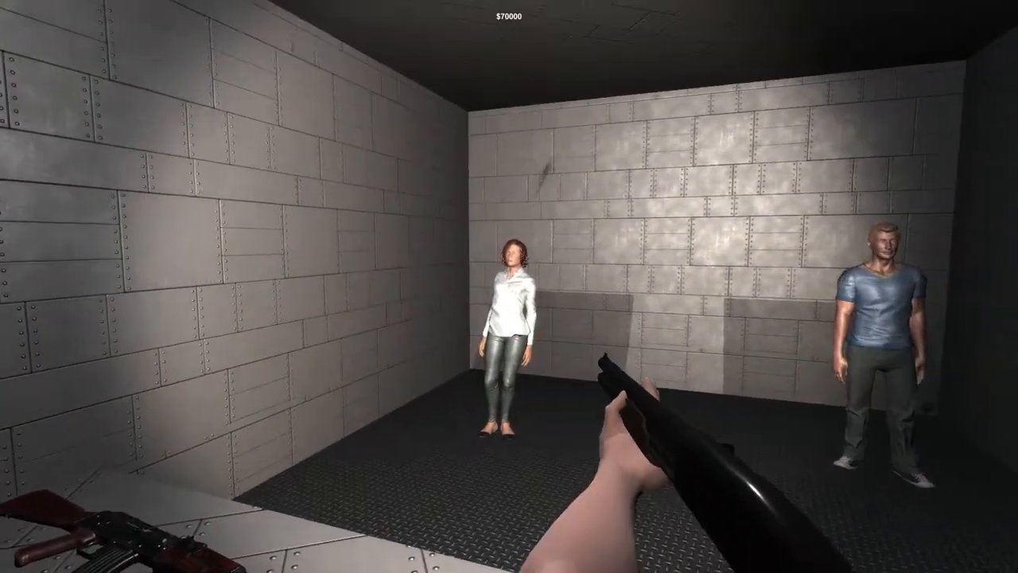
{"action": "left_click", "coordinate": [652, 358]}
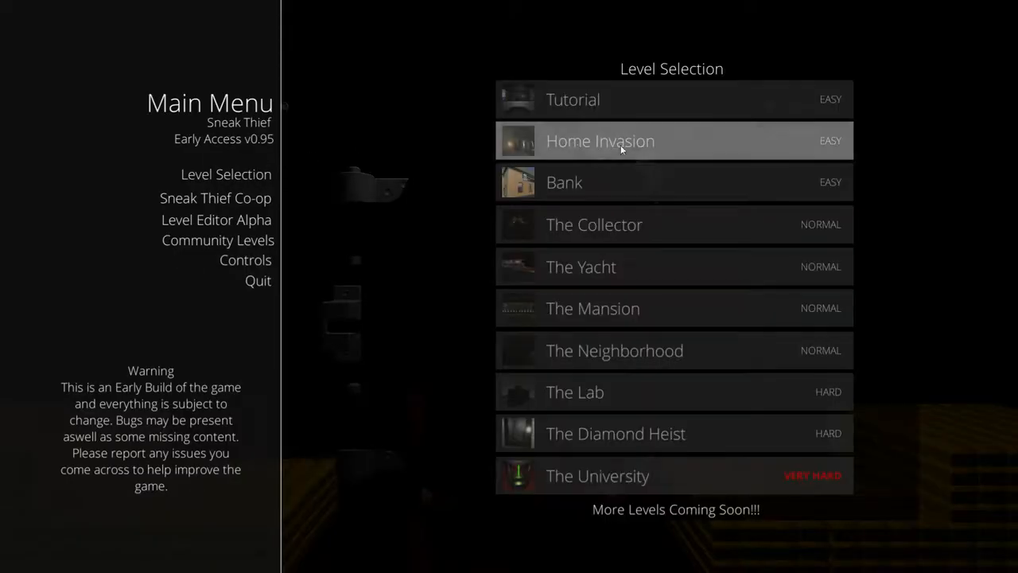
Step: Choose Home Invasion from the level list to load it
{"action": "left_click", "coordinate": [622, 140]}
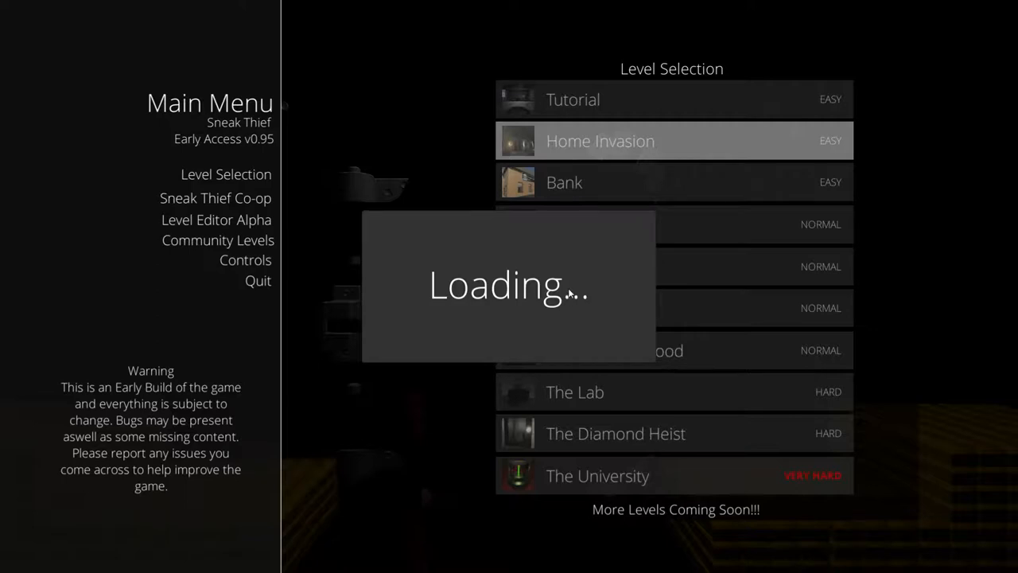
{"action": "mouse_move", "coordinate": [482, 306]}
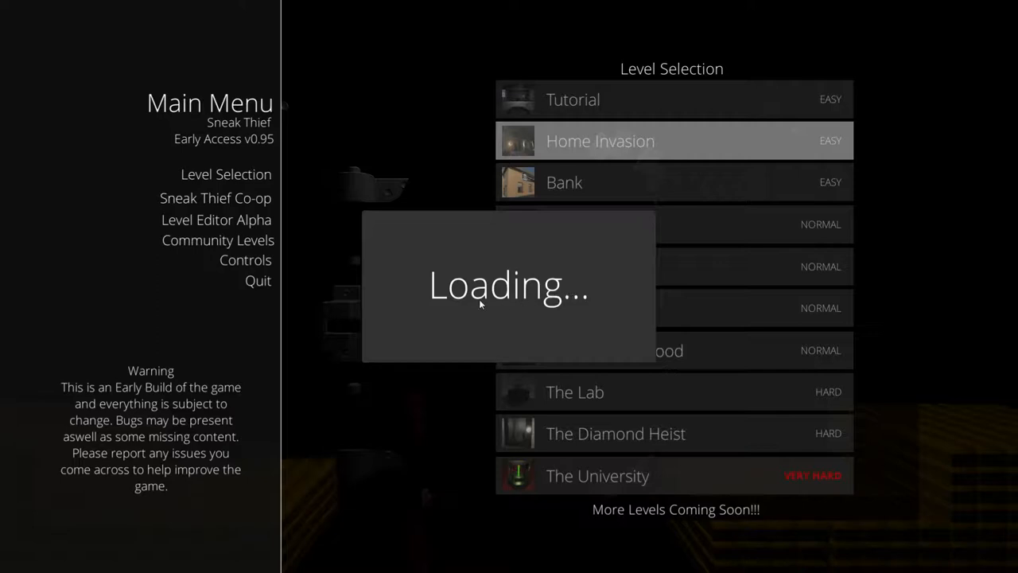
Step: Sneak through the dark backyard into the Home Invasion house until the thief dies
{"action": "left_click", "coordinate": [600, 141]}
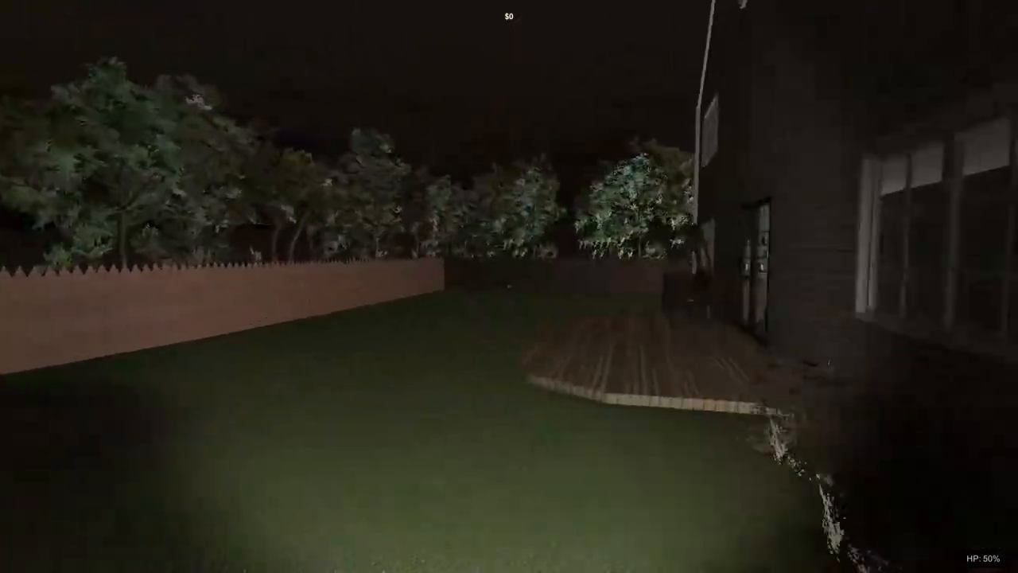
{"action": "mouse_move", "coordinate": [716, 287]}
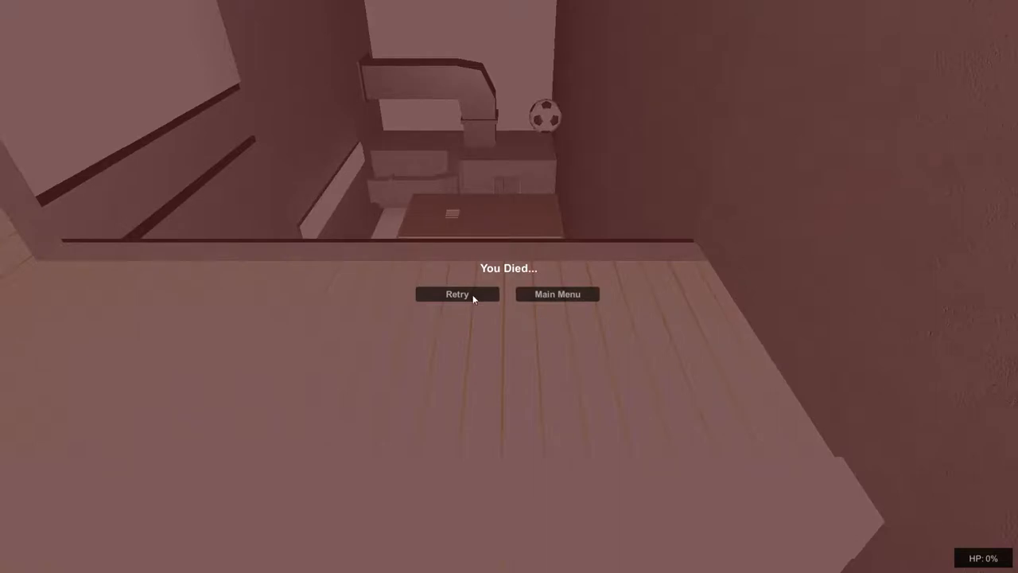
Step: Retry Home Invasion from the You Died screen and play until dying again
{"action": "left_click", "coordinate": [458, 293]}
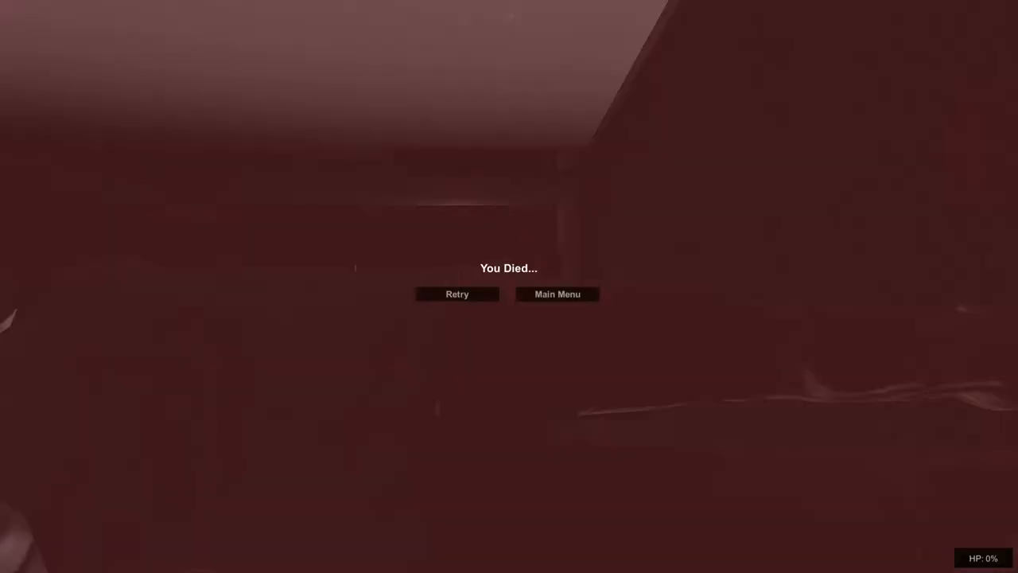
{"action": "left_click", "coordinate": [457, 293]}
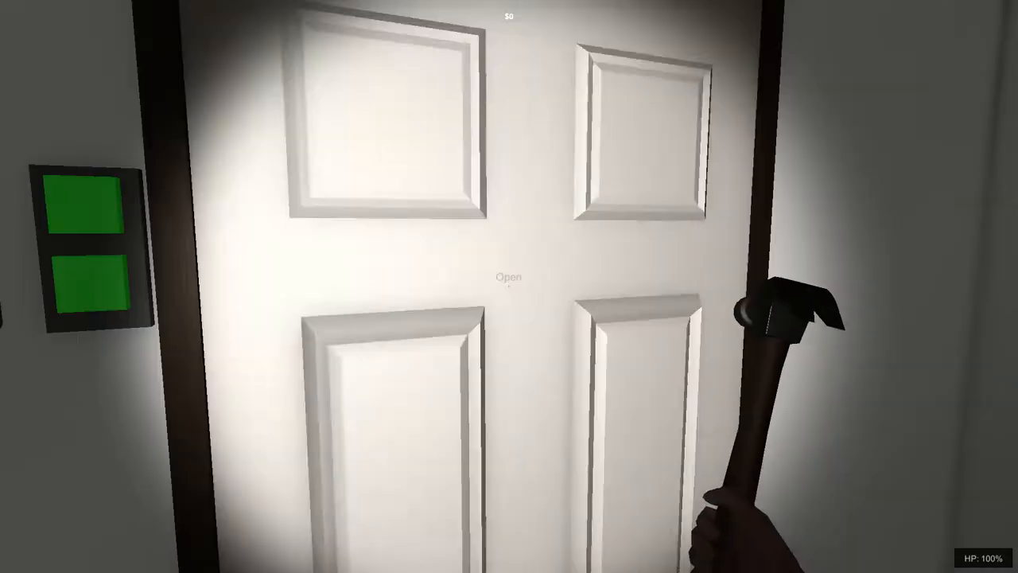
Step: Open the white door, enter the dining room and grab the first $500 valuable
{"action": "left_click", "coordinate": [509, 277]}
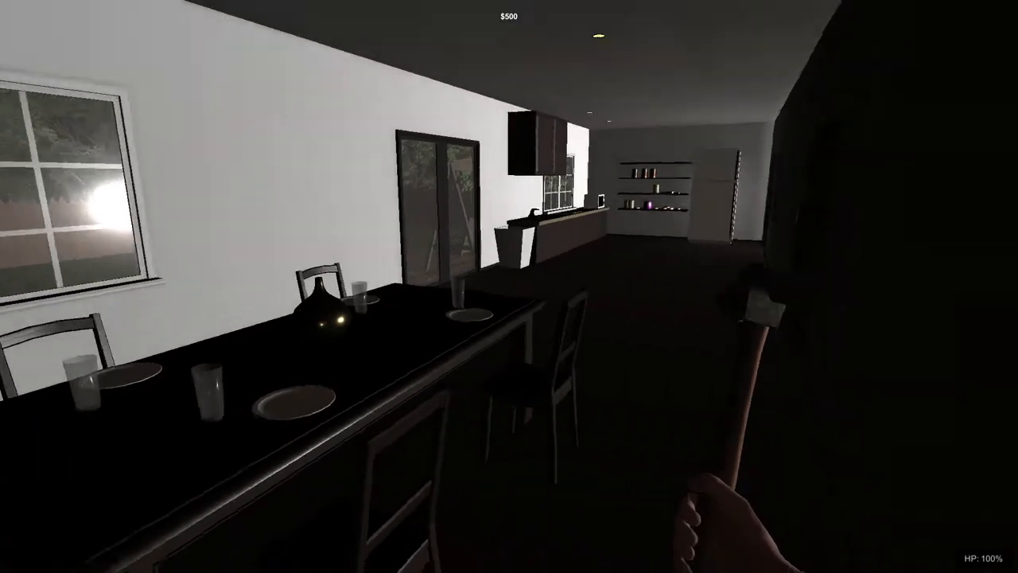
{"action": "mouse_move", "coordinate": [510, 286]}
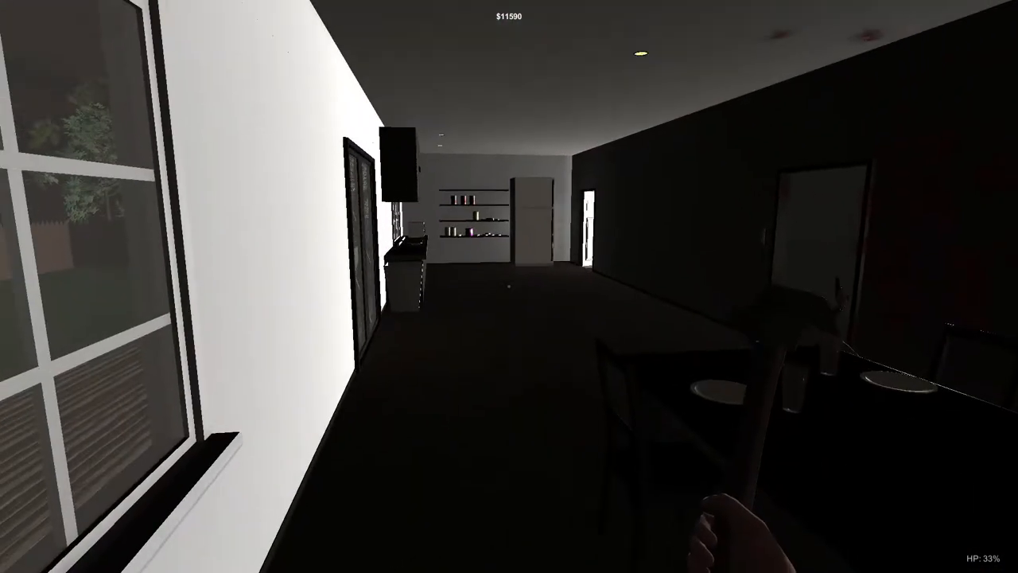
{"action": "mouse_move", "coordinate": [509, 286]}
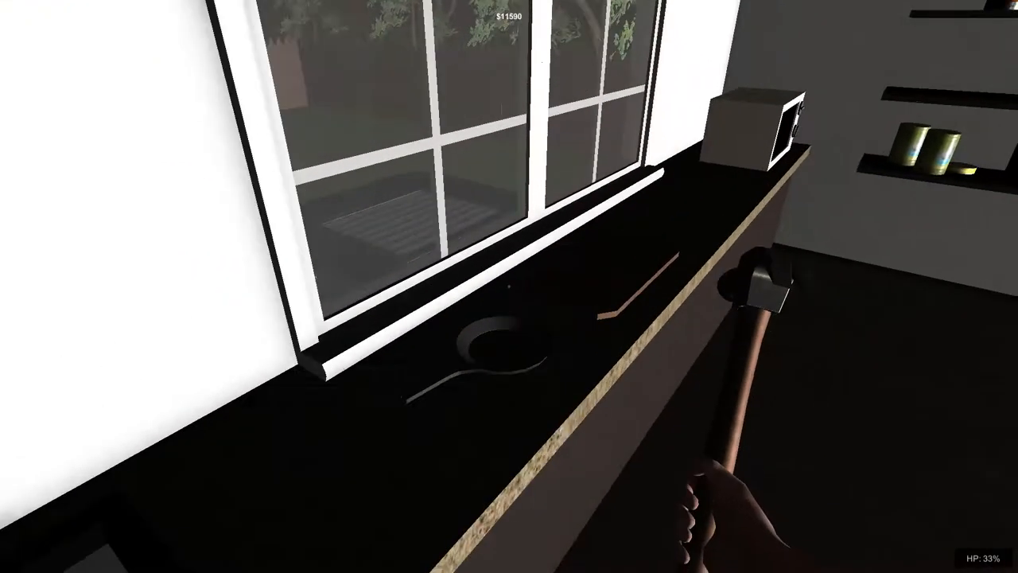
{"action": "mouse_move", "coordinate": [509, 287]}
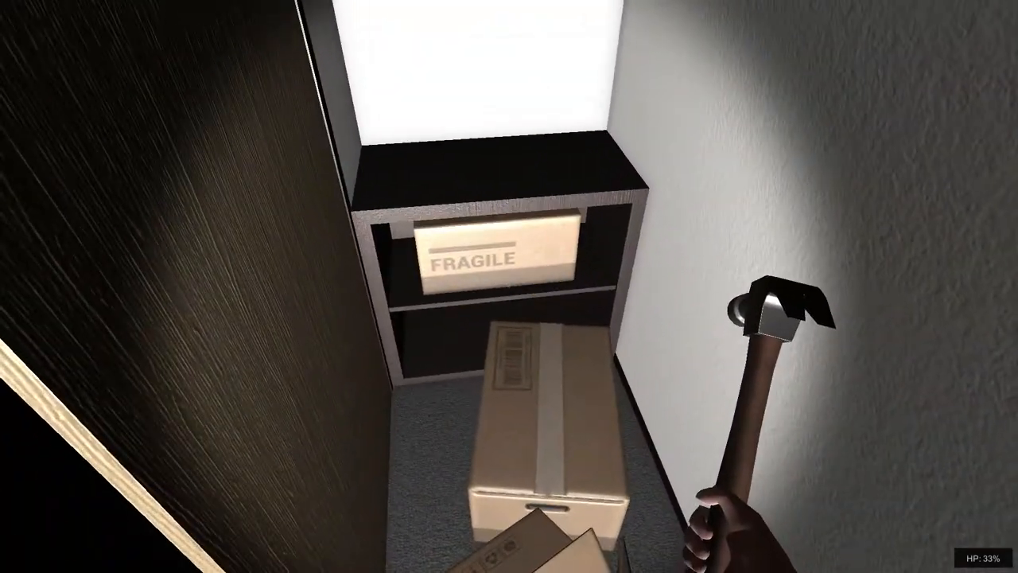
{"action": "mouse_move", "coordinate": [509, 286]}
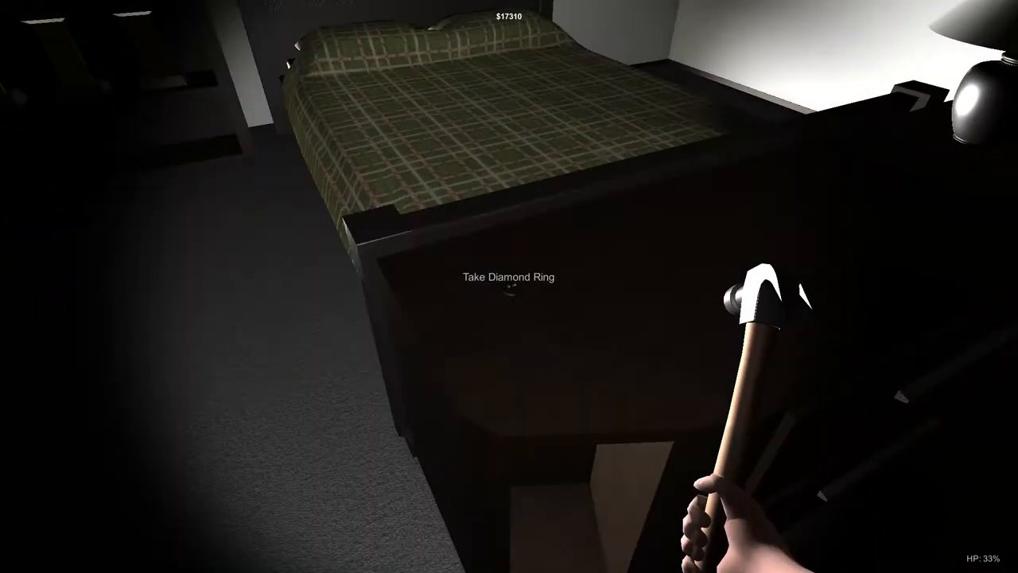
Step: Take the Diamond Ring from the bedroom nightstand, raising loot to $54,510
{"action": "left_click", "coordinate": [510, 299]}
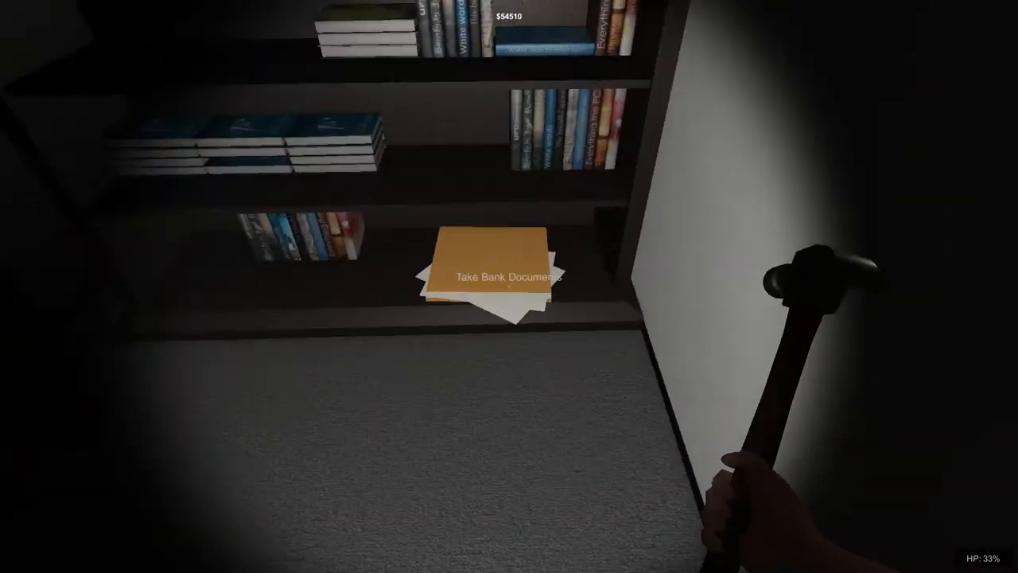
Step: Take the Bank Documents folder from the bookshelf
{"action": "left_click", "coordinate": [497, 278]}
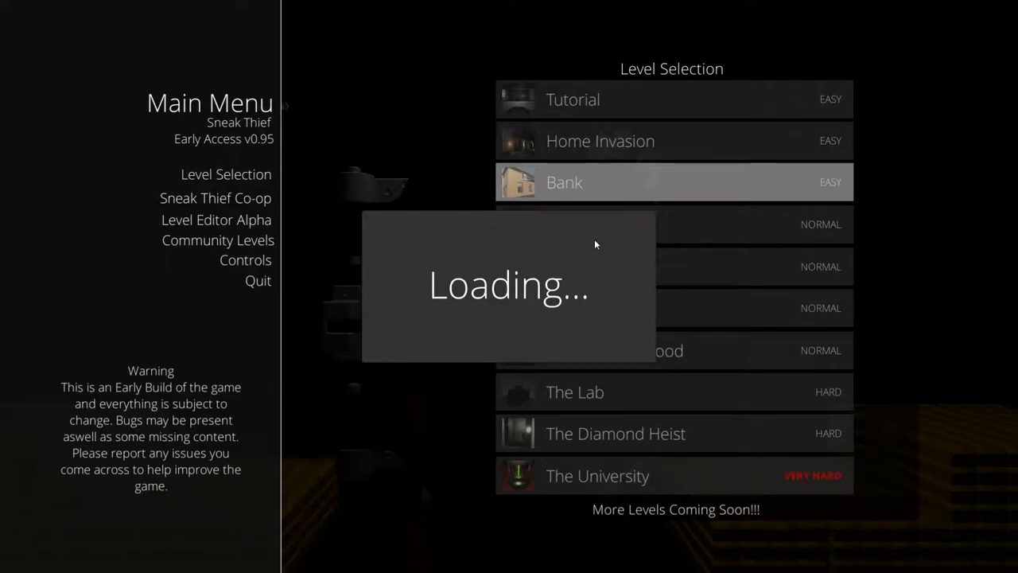
Step: Load the Bank level from Level Selection, starting at an office desk
{"action": "left_click", "coordinate": [564, 182]}
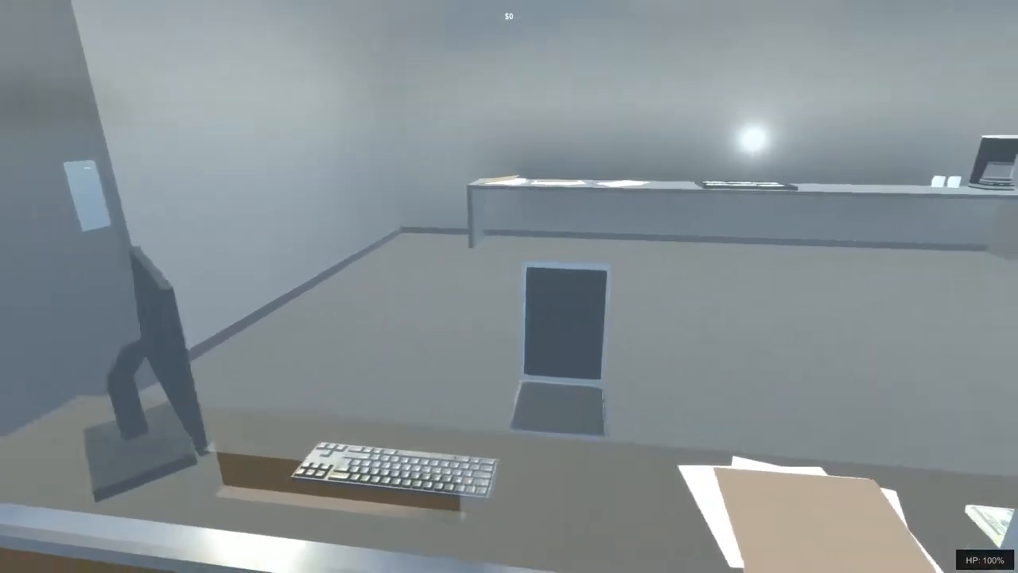
{"action": "mouse_move", "coordinate": [509, 286]}
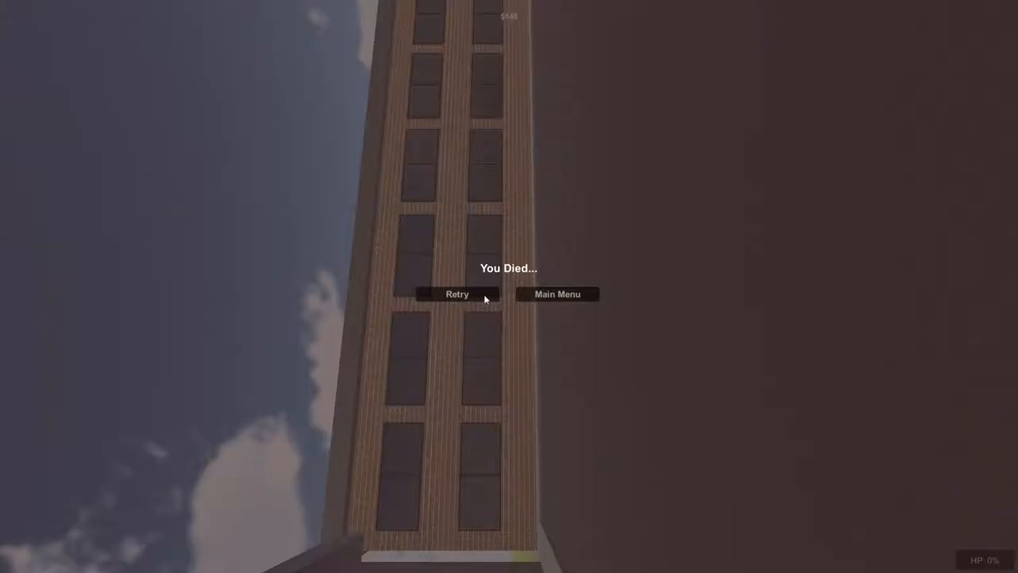
Step: Die in the Bank level and restart from the You Died screen
{"action": "left_click", "coordinate": [457, 293]}
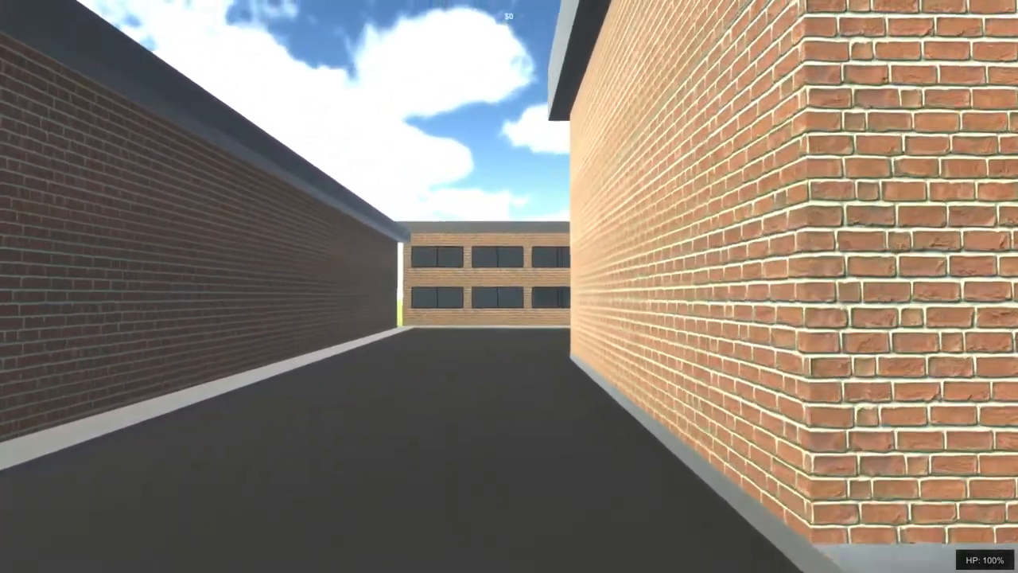
{"action": "mouse_move", "coordinate": [509, 287]}
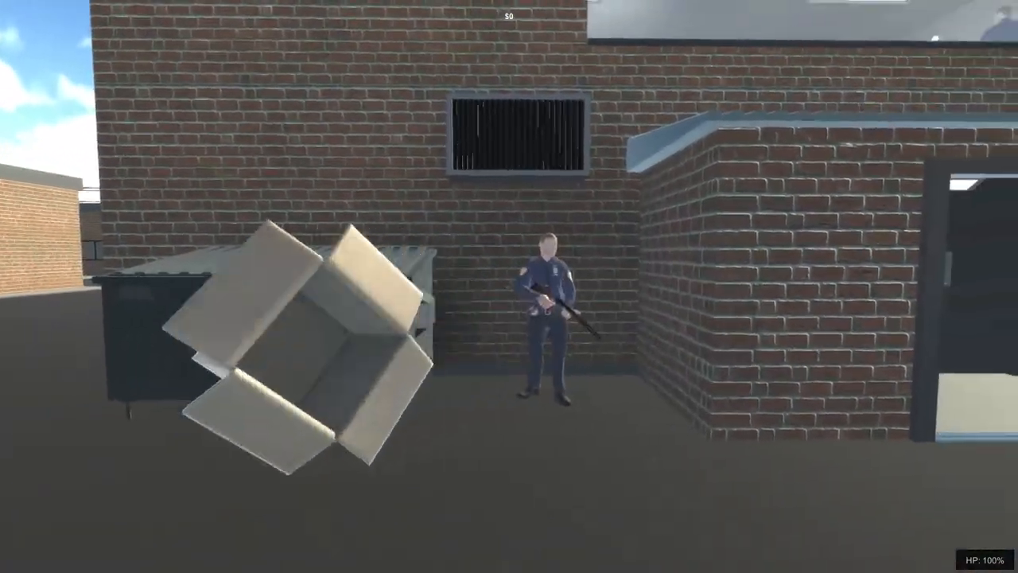
{"action": "mouse_move", "coordinate": [509, 302]}
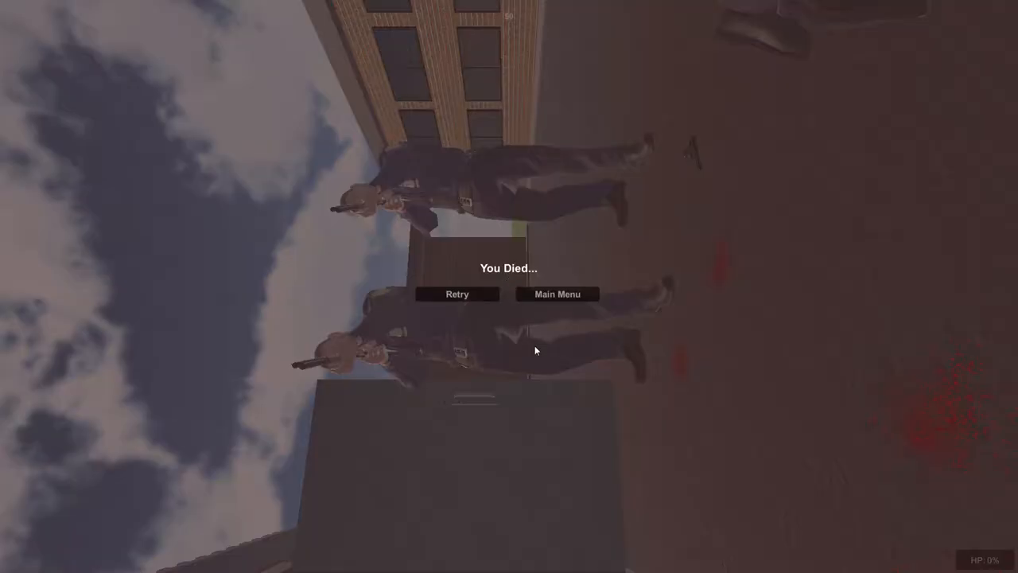
{"action": "mouse_move", "coordinate": [465, 294]}
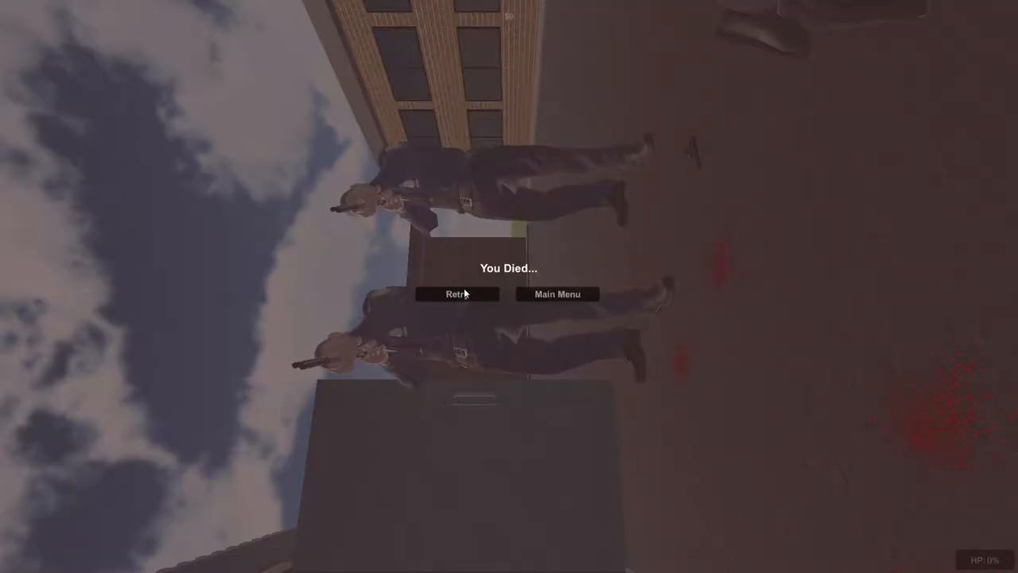
Step: Get shot near the police car with about $66,280, then Retry the Bank level
{"action": "left_click", "coordinate": [457, 294]}
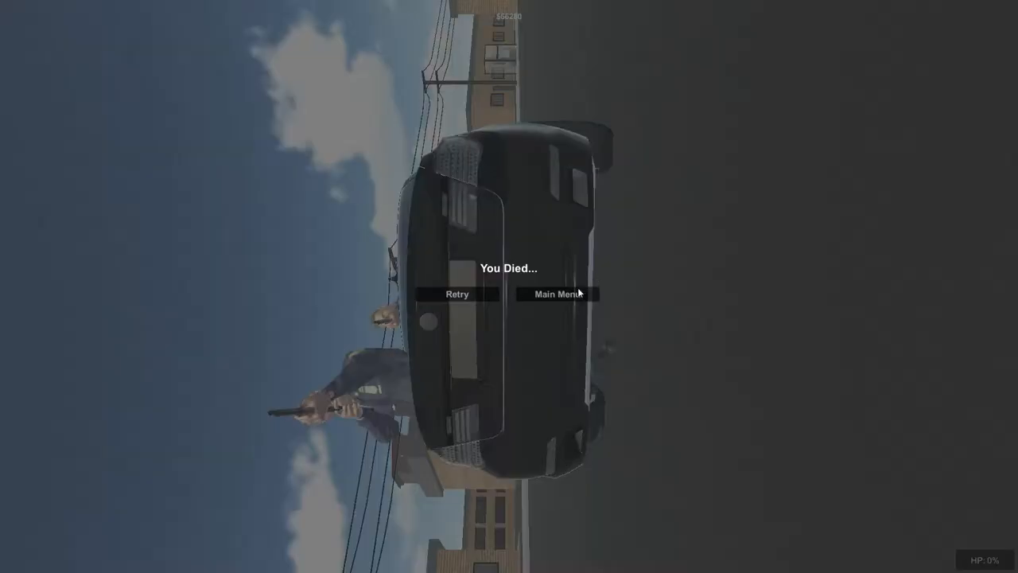
Step: After the thief is killed by guards, return to the main menu from the You Died screen
{"action": "left_click", "coordinate": [557, 294]}
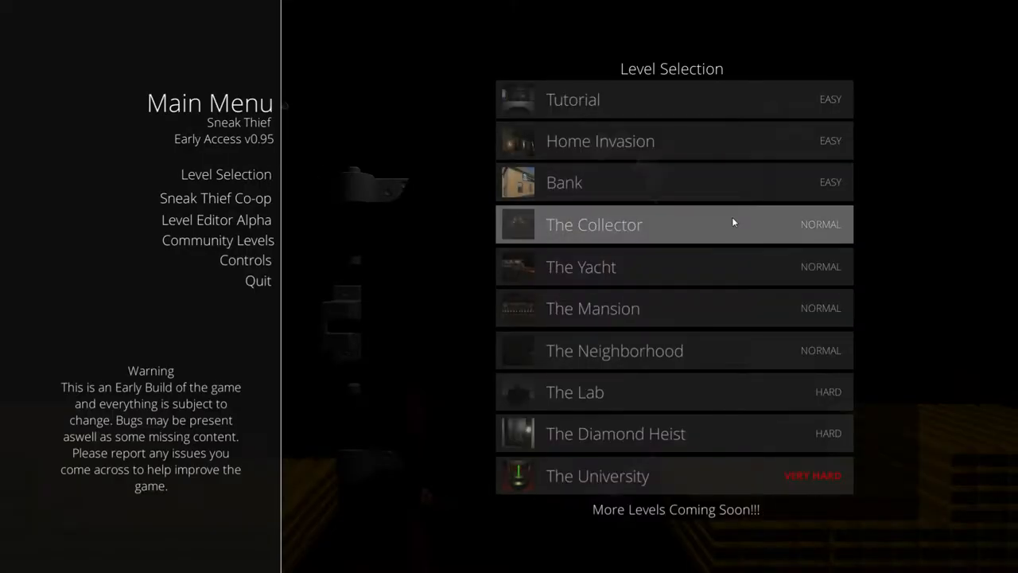
{"action": "mouse_move", "coordinate": [711, 232]}
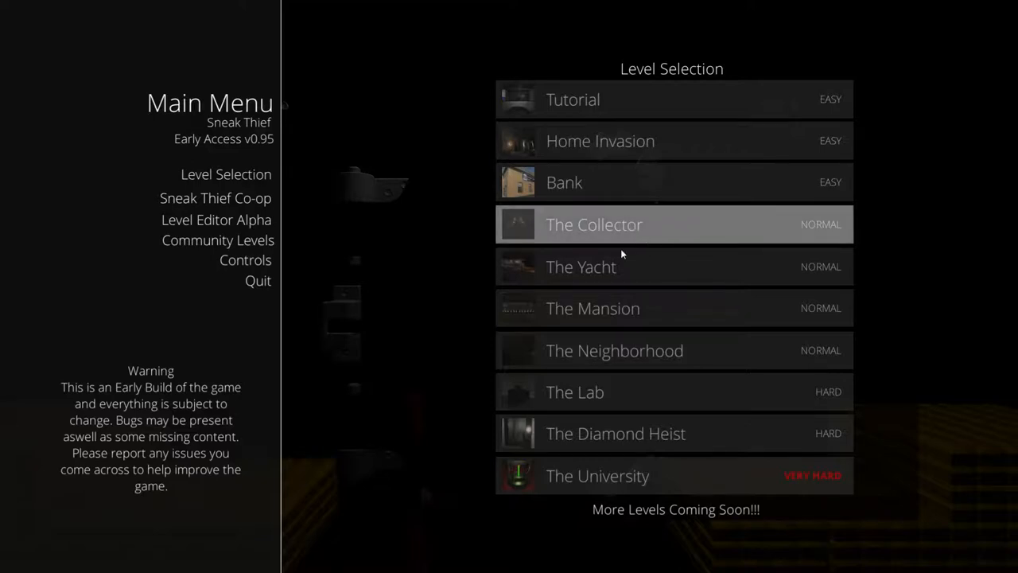
{"action": "mouse_move", "coordinate": [663, 296]}
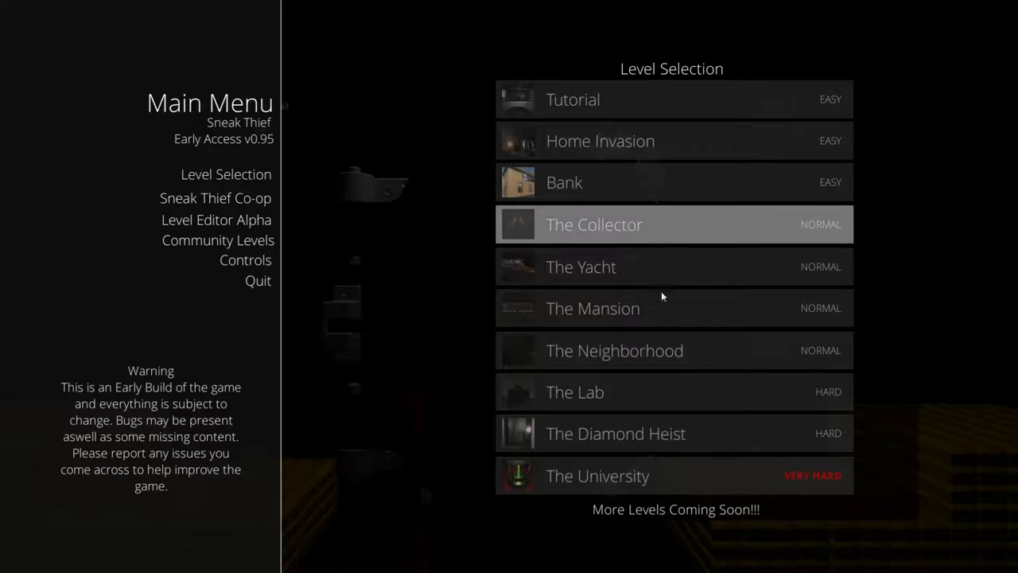
{"action": "mouse_move", "coordinate": [609, 252]}
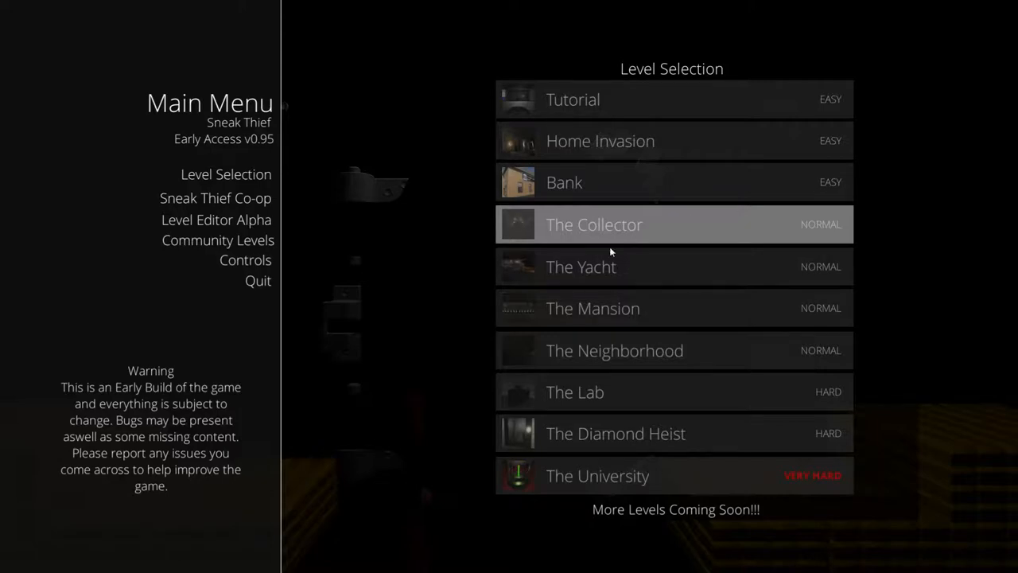
{"action": "left_click", "coordinate": [616, 225]}
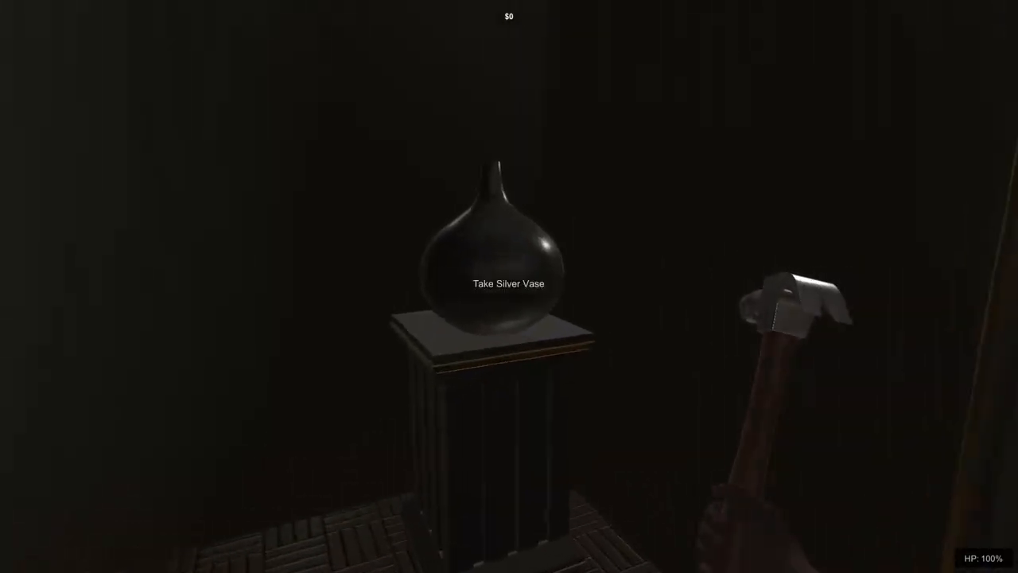
Step: Take the Silver Vase from its pedestal in the dark room
{"action": "left_click", "coordinate": [506, 282]}
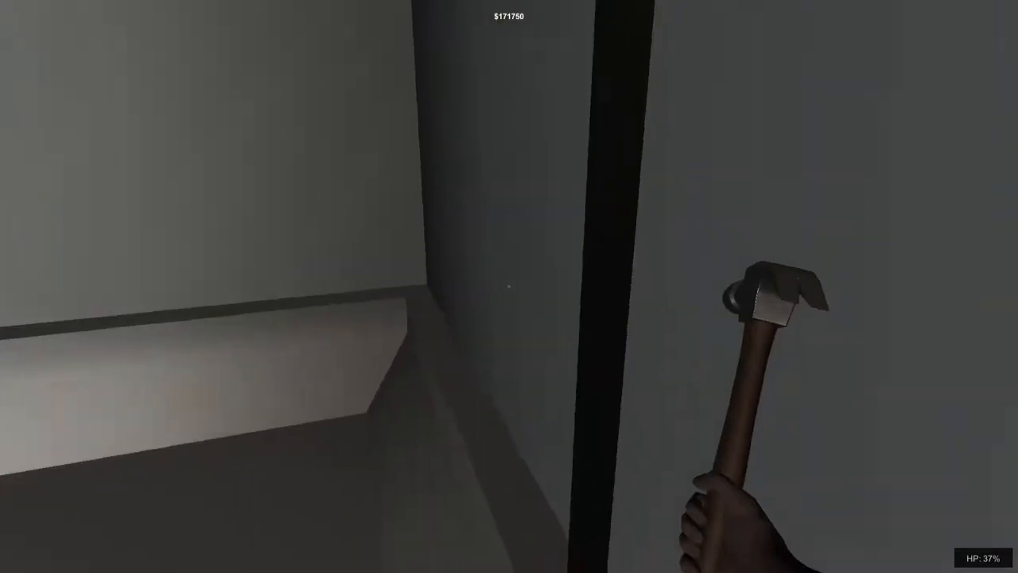
{"action": "mouse_move", "coordinate": [509, 287]}
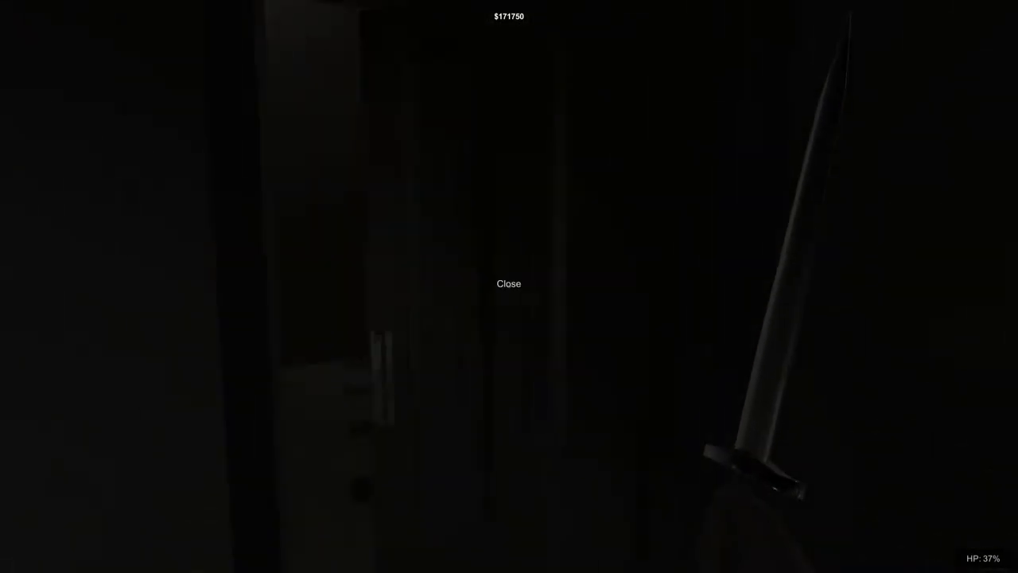
{"action": "left_click", "coordinate": [508, 283]}
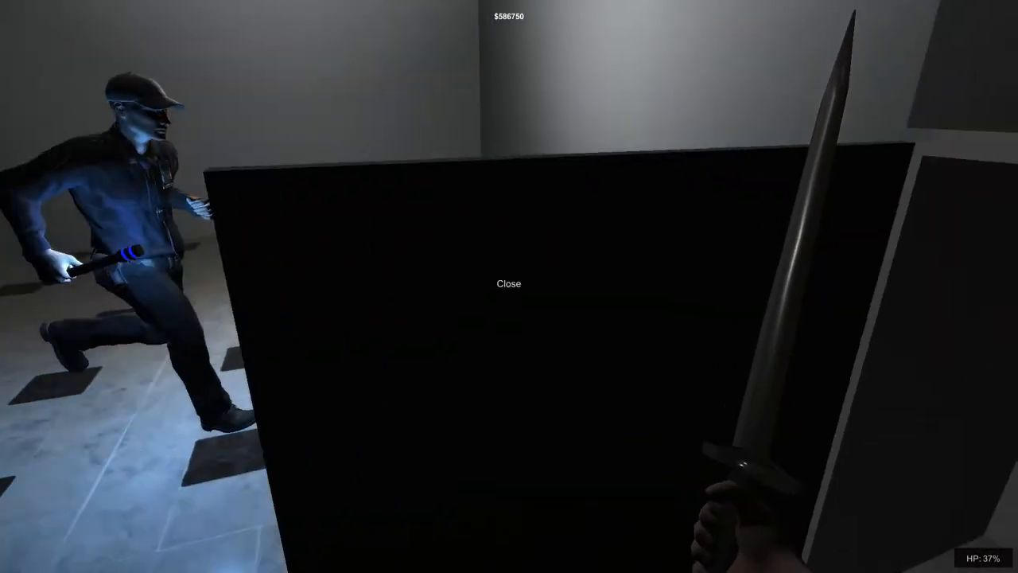
Step: Shut the door on the guard with the flashlight chasing close behind
{"action": "left_click", "coordinate": [508, 283]}
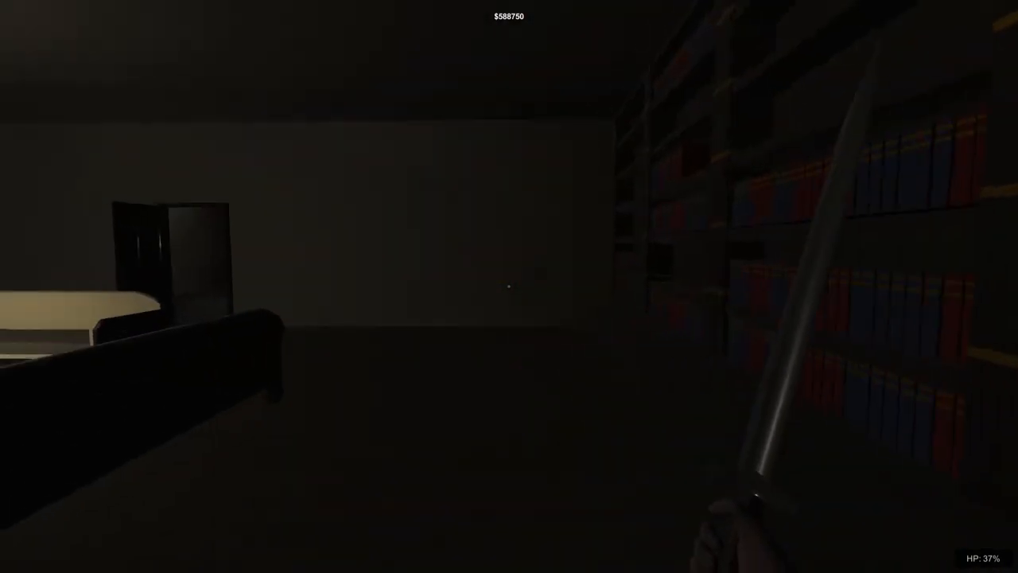
{"action": "mouse_move", "coordinate": [510, 287]}
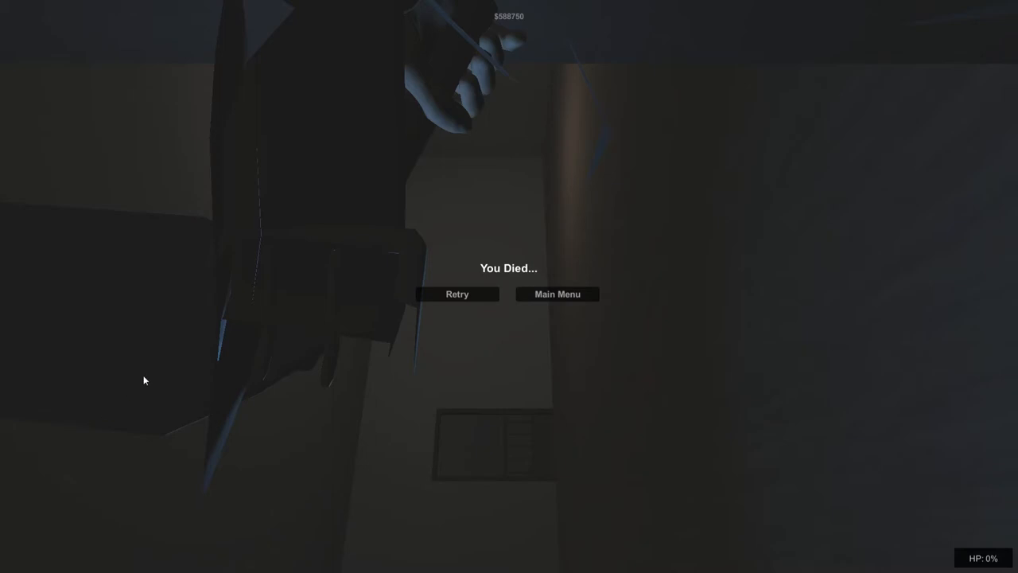
{"action": "mouse_move", "coordinate": [609, 290]}
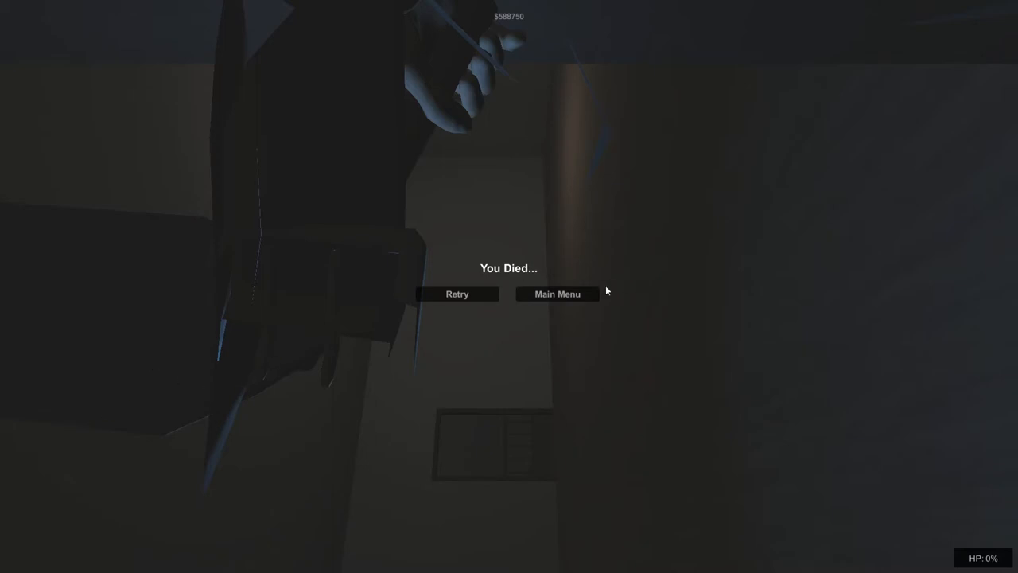
Step: Choose Main Menu on the You Died screen to abandon the failed run
{"action": "left_click", "coordinate": [557, 293]}
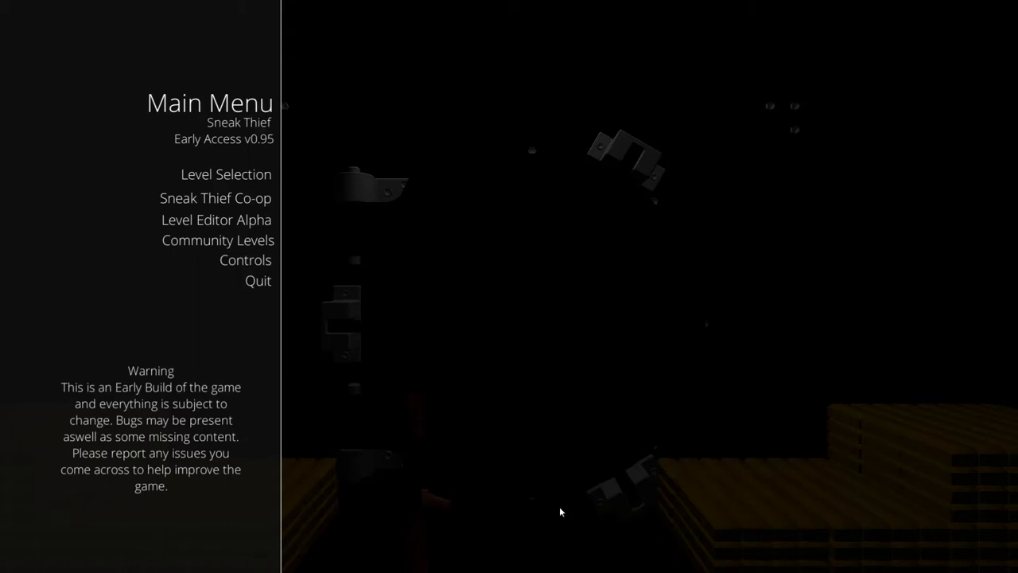
{"action": "mouse_move", "coordinate": [558, 537]}
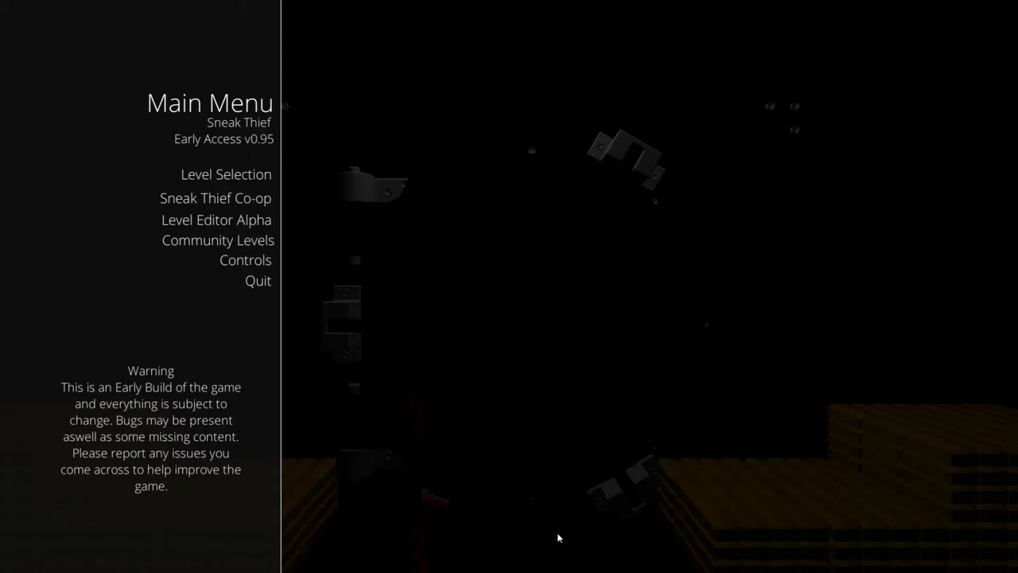